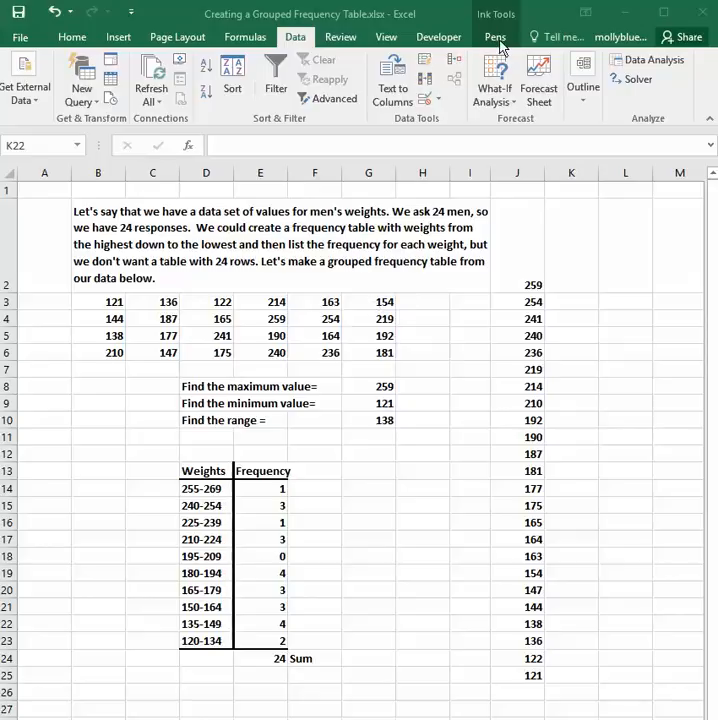
Step: Switch to the Pens ribbon to show the ink drawing tools
{"action": "left_click", "coordinate": [492, 36]}
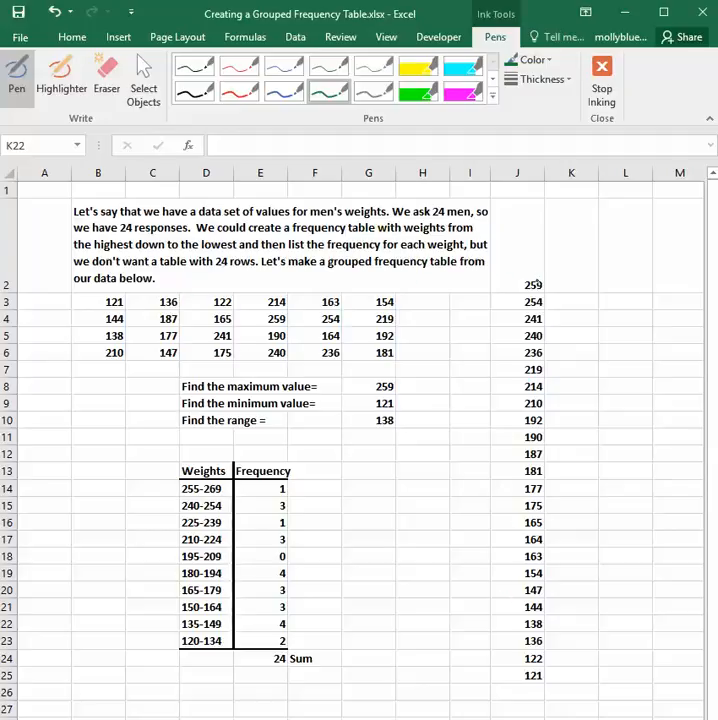
Step: Make a brief highlighter stroke over column J, then return to the Home ribbon
{"action": "left_click_drag", "start_coordinate": [520, 284], "coordinate": [520, 410]}
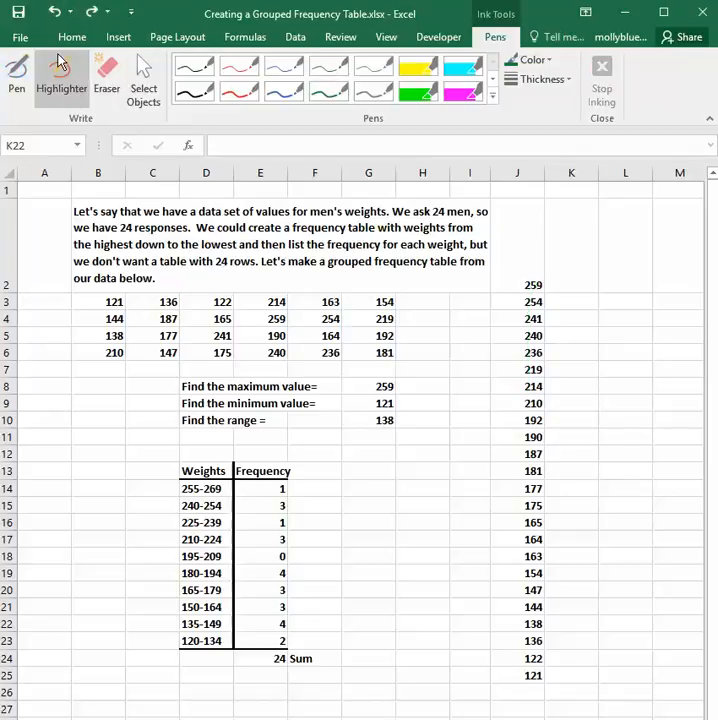
{"action": "left_click", "coordinate": [72, 36]}
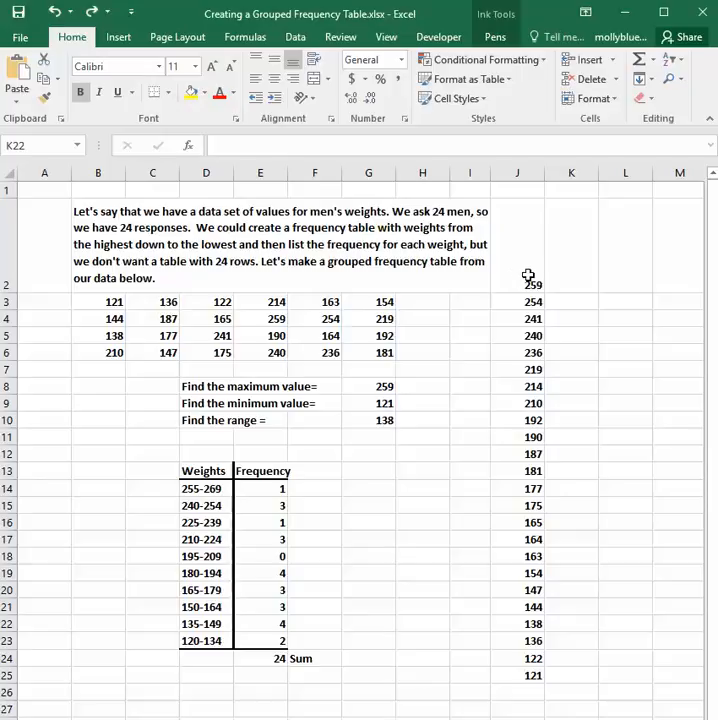
Step: Sort the 24 selected weights in column J descending, 259 down to 121, keeping the current selection
{"action": "left_click_drag", "start_coordinate": [516, 284], "coordinate": [516, 556]}
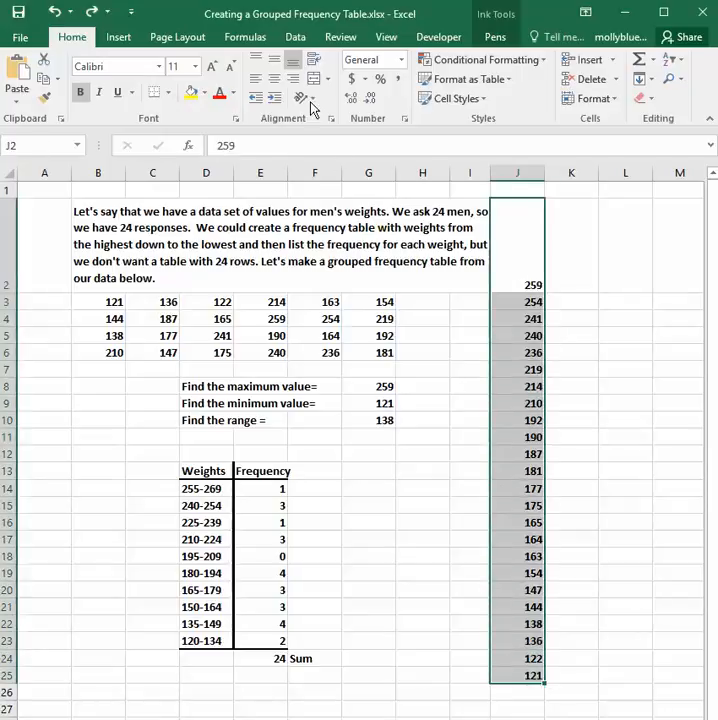
{"action": "left_click", "coordinate": [294, 36]}
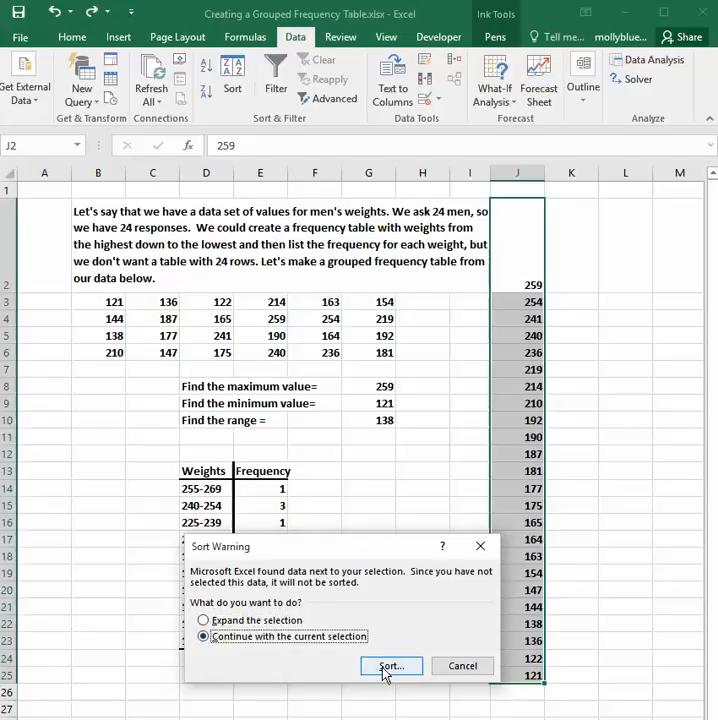
{"action": "left_click", "coordinate": [388, 664]}
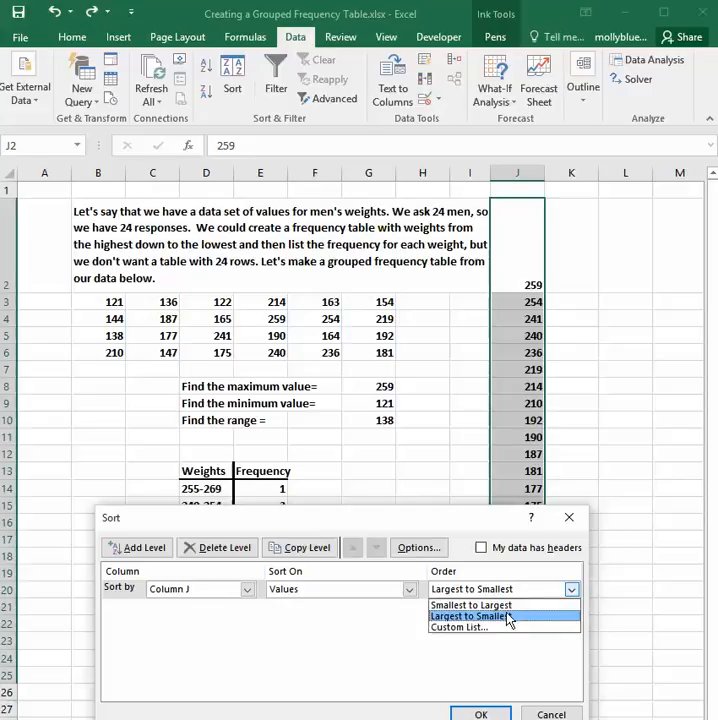
{"action": "left_click", "coordinate": [470, 616]}
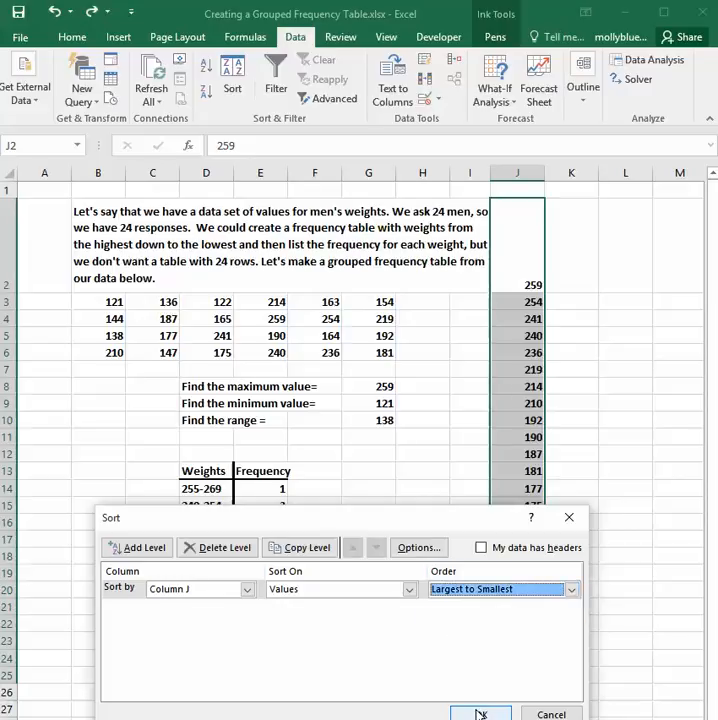
{"action": "left_click", "coordinate": [482, 712]}
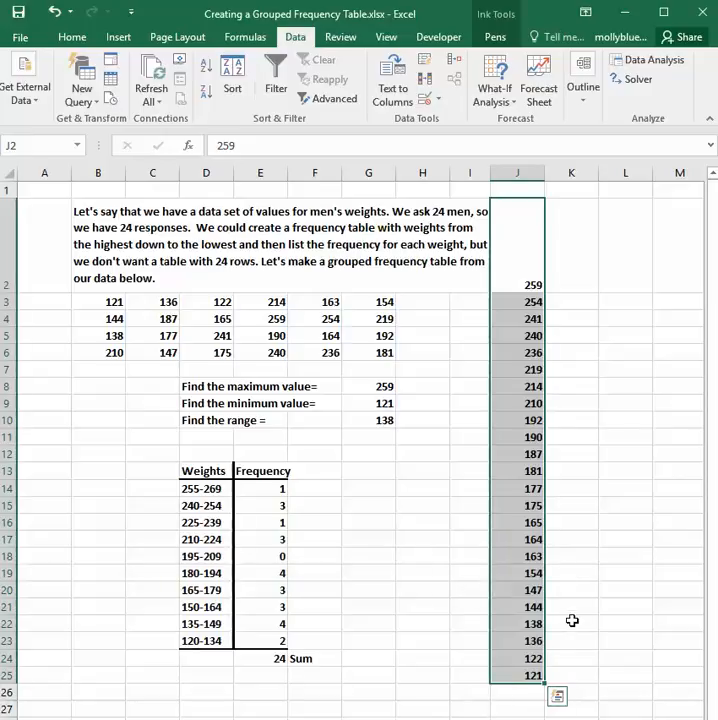
{"action": "left_click", "coordinate": [576, 620]}
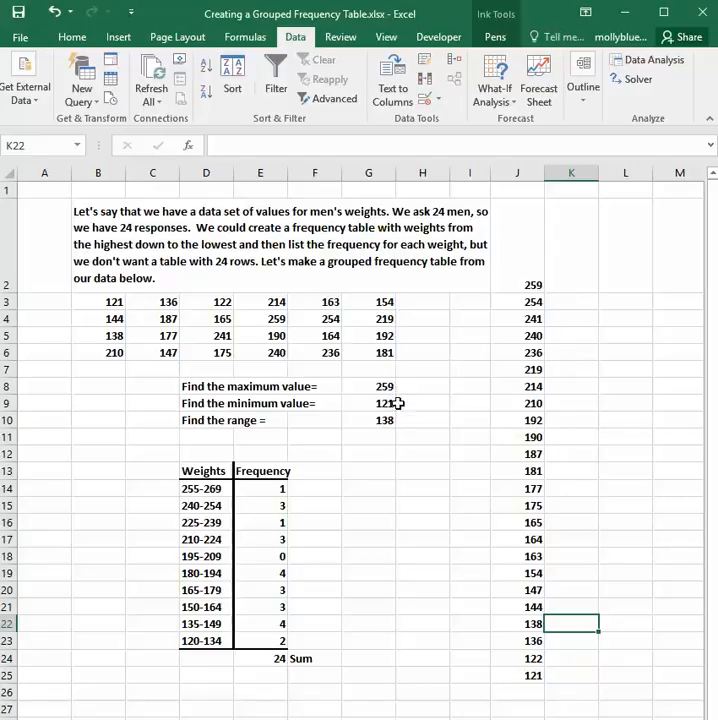
{"action": "mouse_move", "coordinate": [540, 282]}
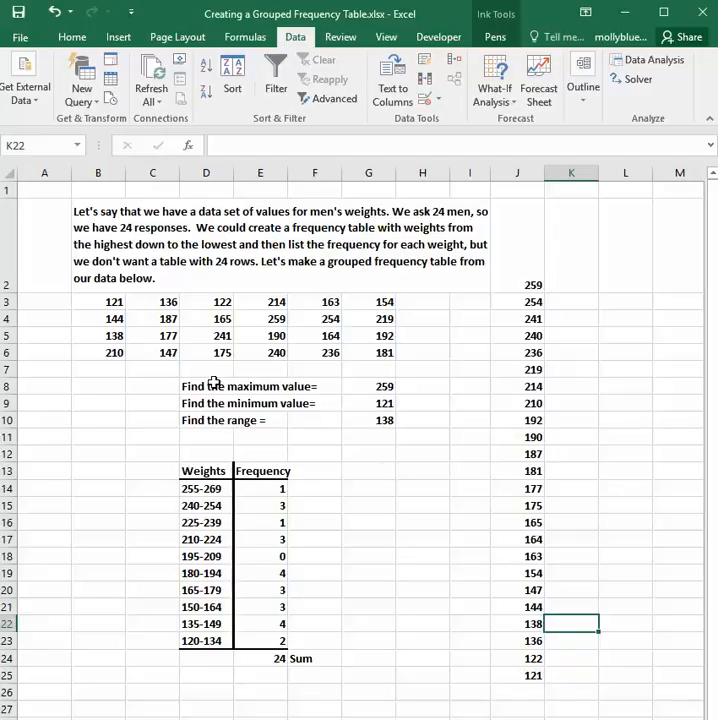
{"action": "mouse_move", "coordinate": [204, 336]}
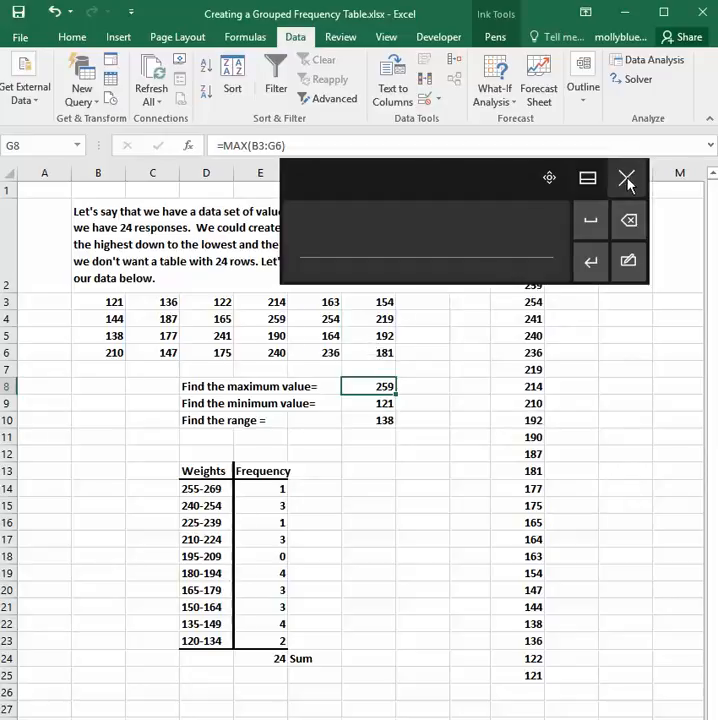
{"action": "left_click", "coordinate": [628, 176]}
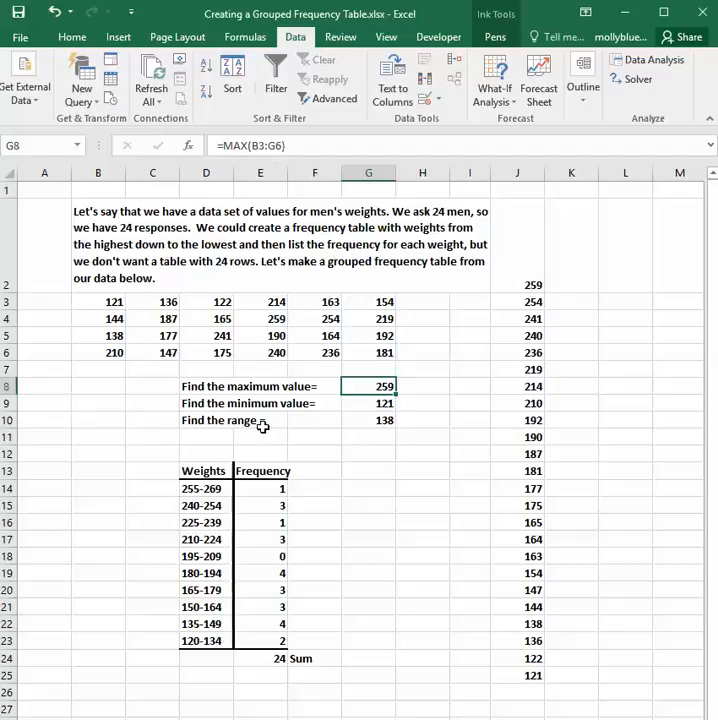
{"action": "mouse_move", "coordinate": [316, 352]}
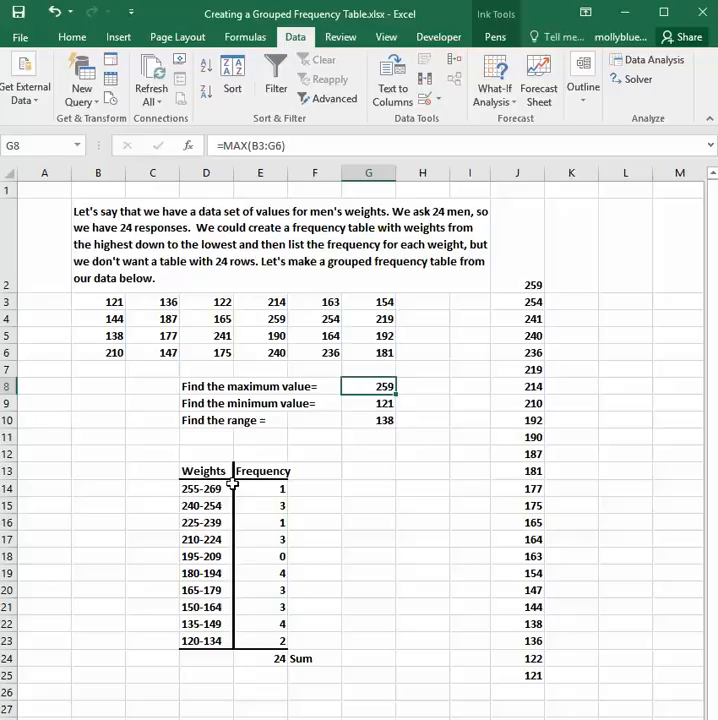
{"action": "mouse_move", "coordinate": [376, 404]}
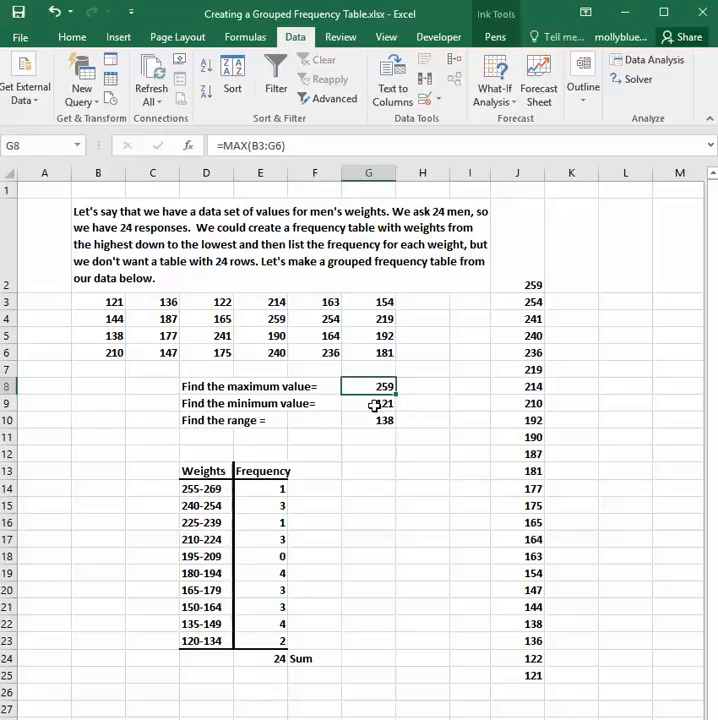
{"action": "left_click", "coordinate": [368, 404]}
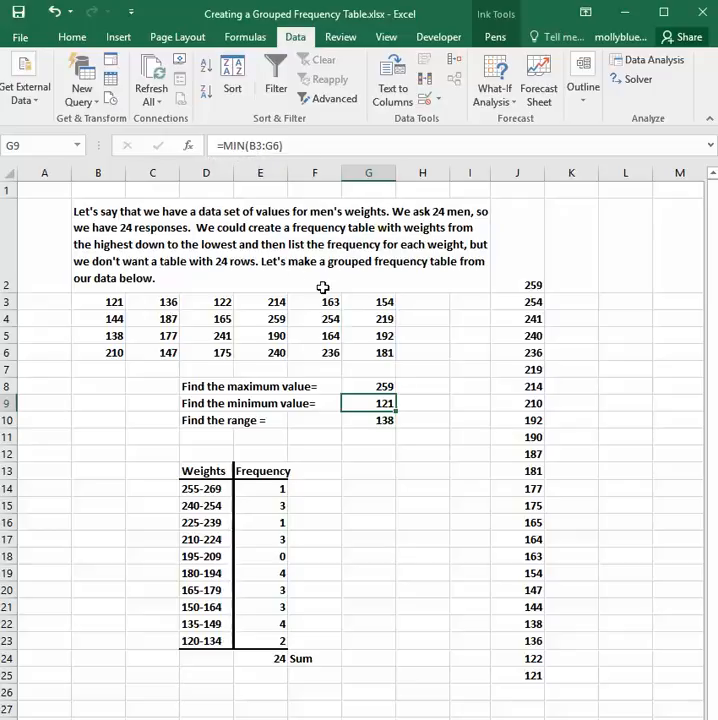
{"action": "mouse_move", "coordinate": [368, 322]}
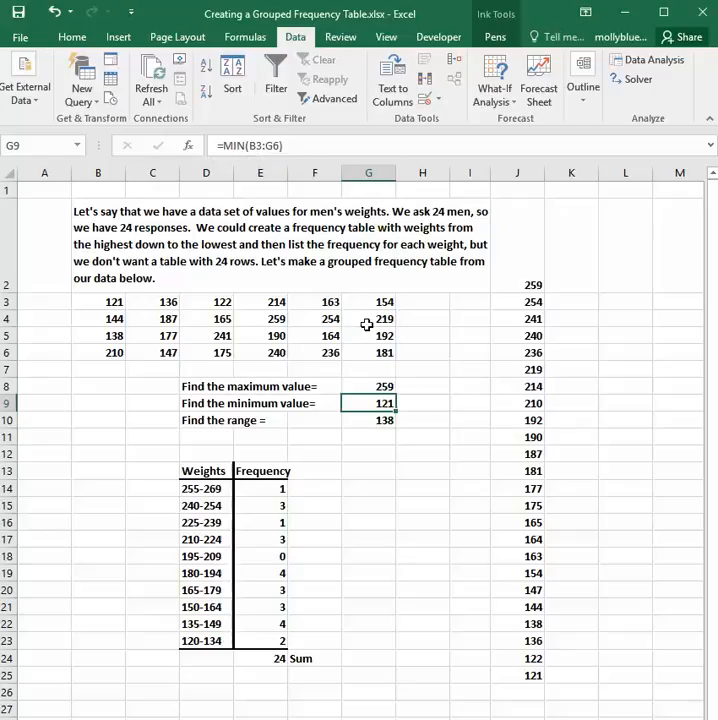
{"action": "mouse_move", "coordinate": [272, 436]}
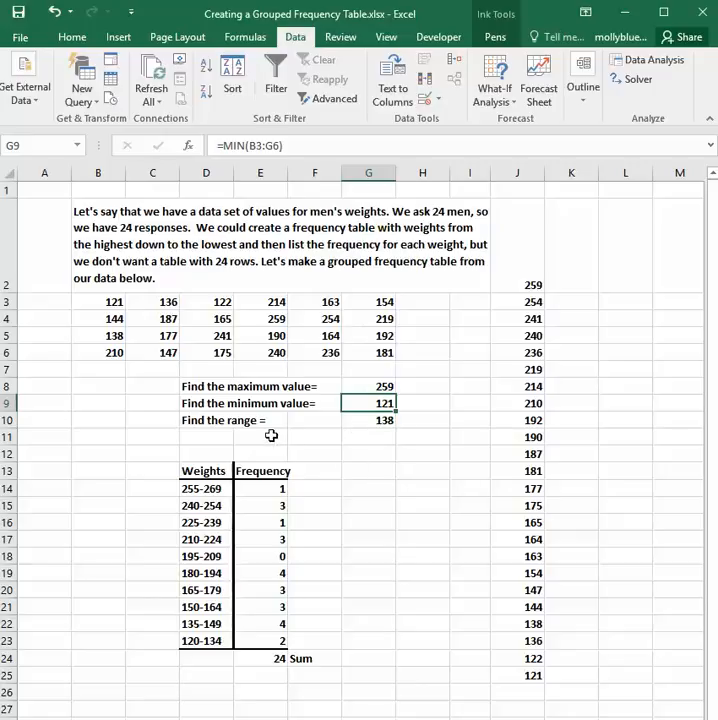
{"action": "mouse_move", "coordinate": [400, 404]}
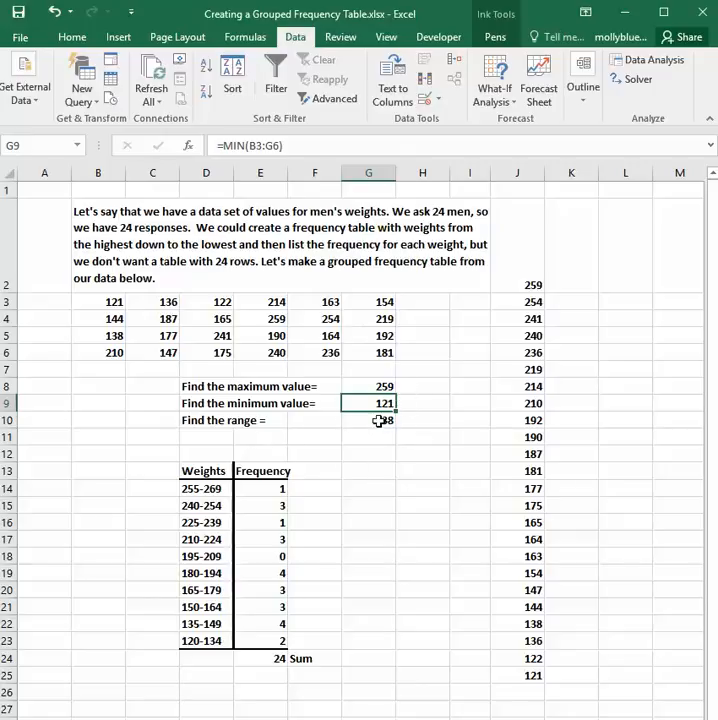
{"action": "left_click", "coordinate": [368, 420]}
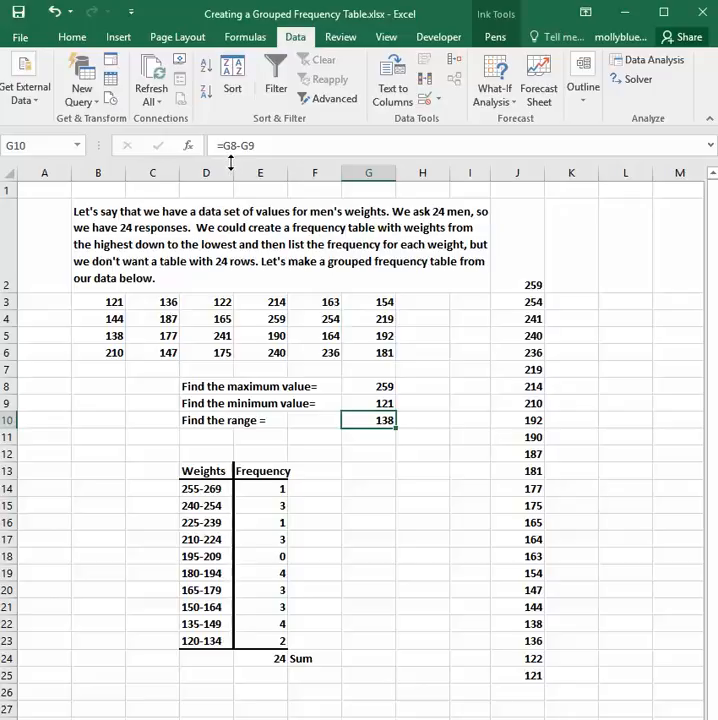
{"action": "mouse_move", "coordinate": [372, 386]}
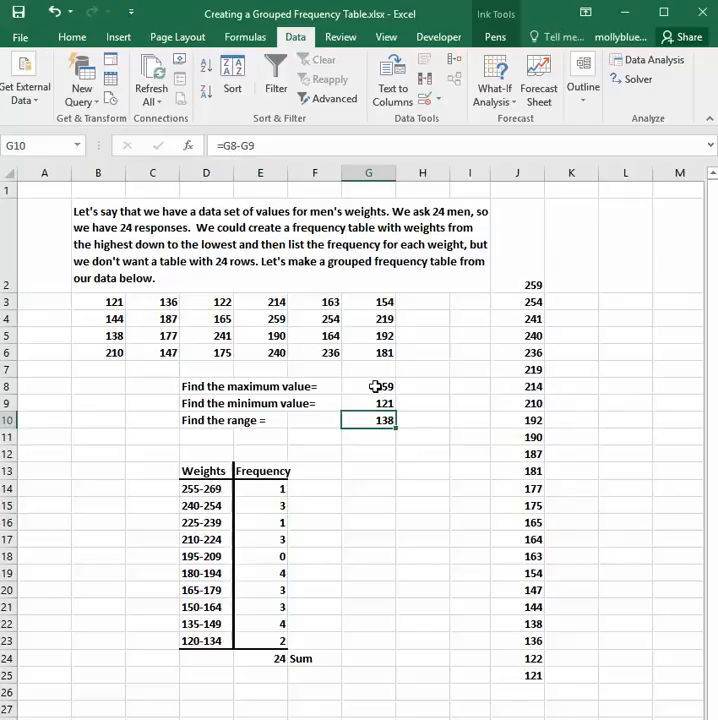
{"action": "left_click", "coordinate": [368, 386]}
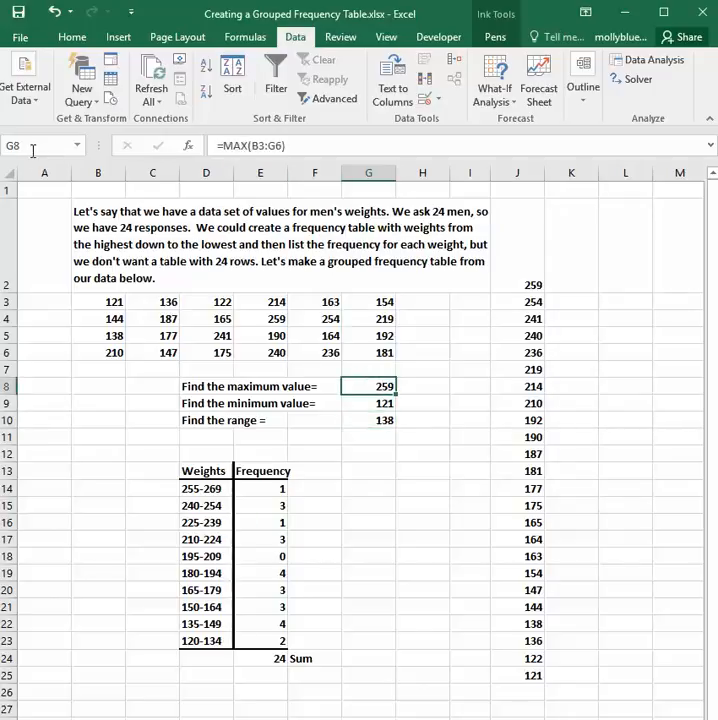
{"action": "left_click", "coordinate": [368, 404]}
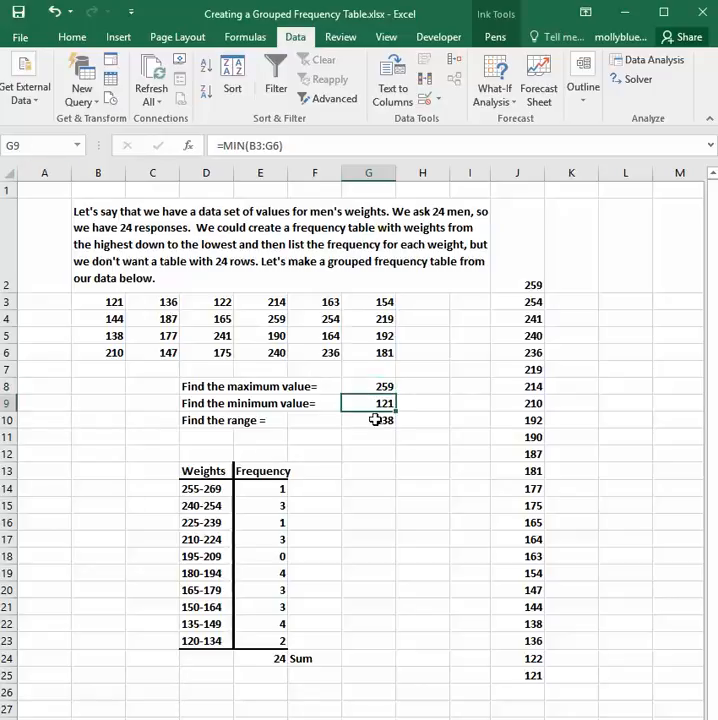
{"action": "left_click", "coordinate": [368, 420]}
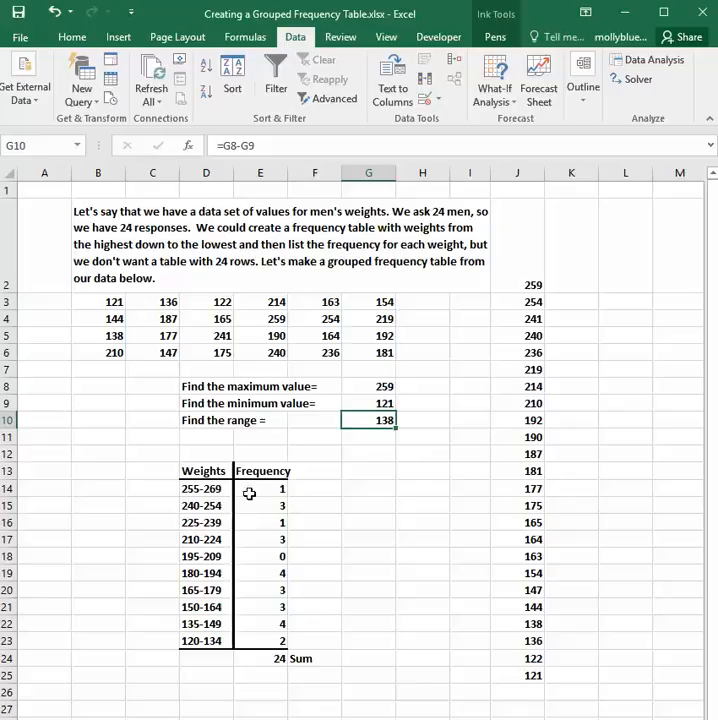
{"action": "mouse_move", "coordinate": [384, 436]}
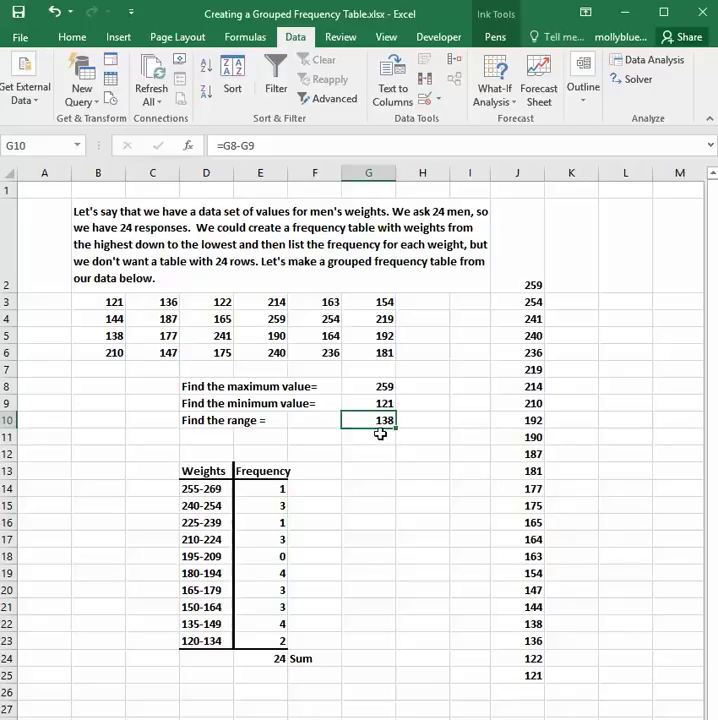
{"action": "mouse_move", "coordinate": [384, 434]}
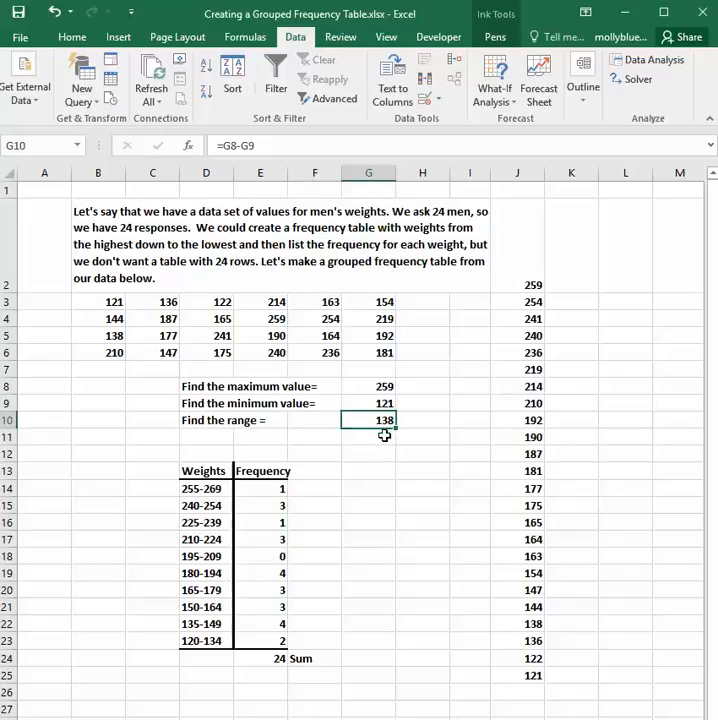
{"action": "mouse_move", "coordinate": [384, 440]}
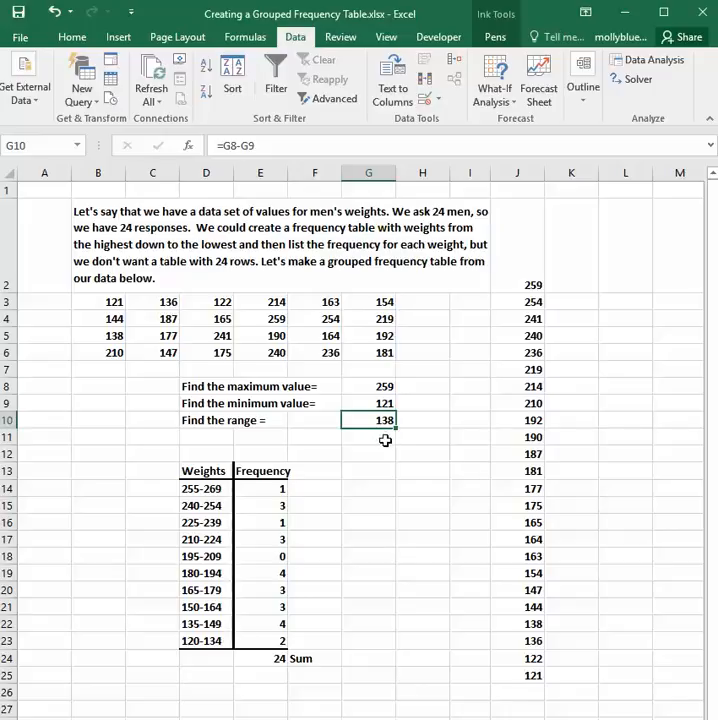
{"action": "mouse_move", "coordinate": [374, 448]}
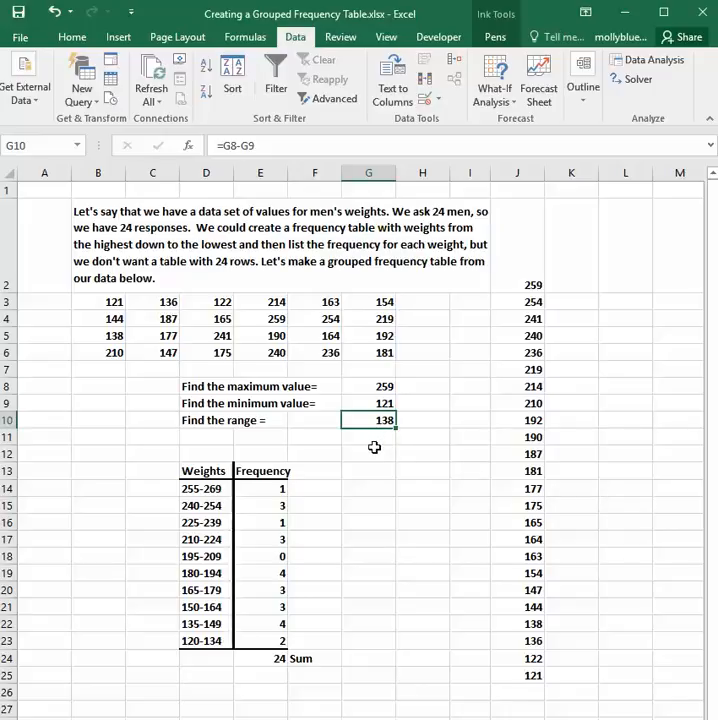
{"action": "mouse_move", "coordinate": [376, 432]}
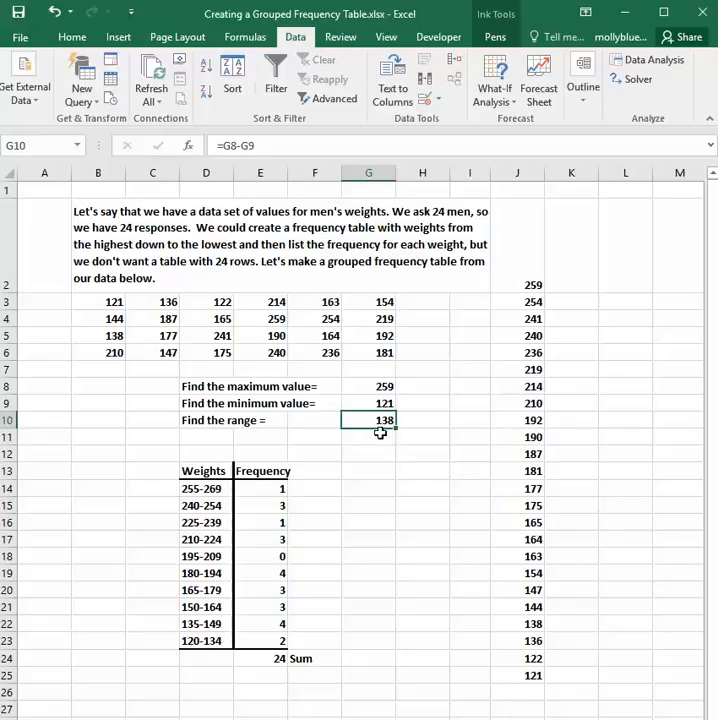
{"action": "mouse_move", "coordinate": [384, 432]}
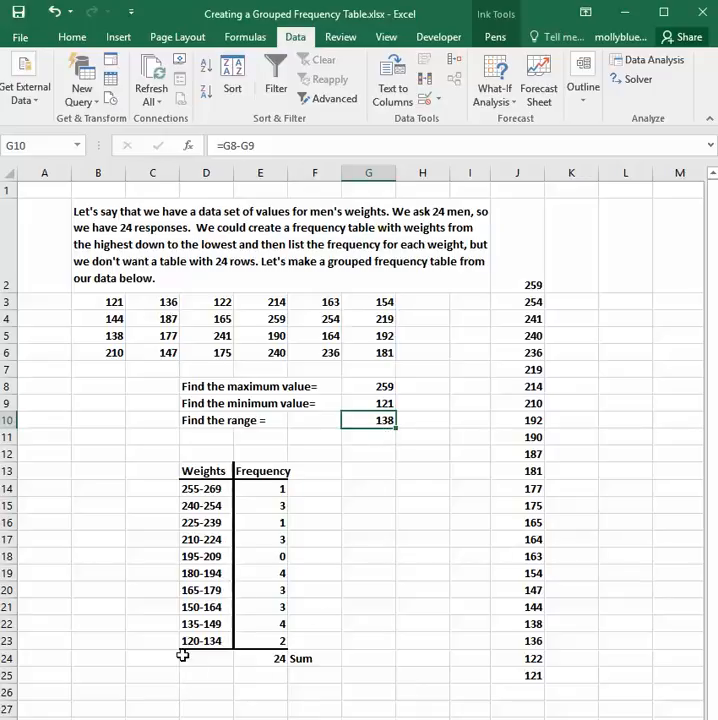
{"action": "mouse_move", "coordinate": [228, 644]}
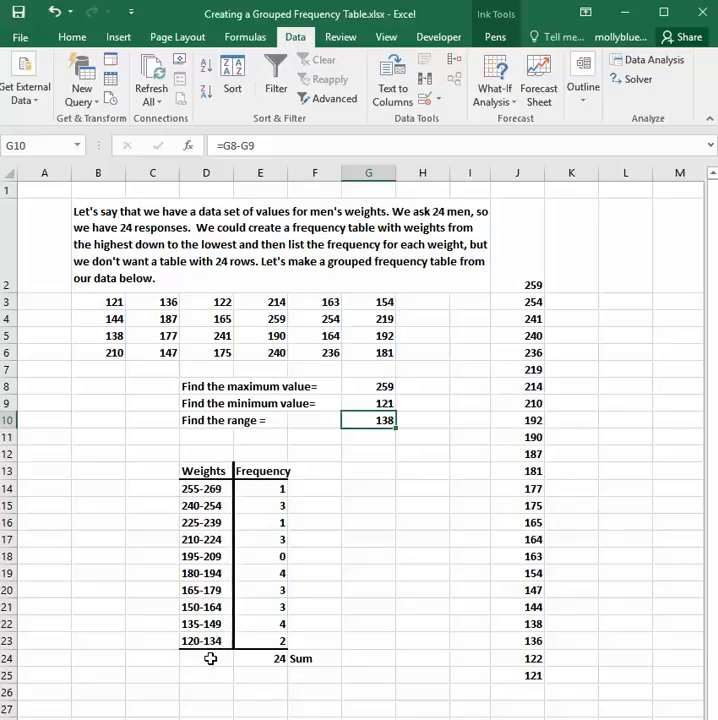
{"action": "mouse_move", "coordinate": [196, 658]}
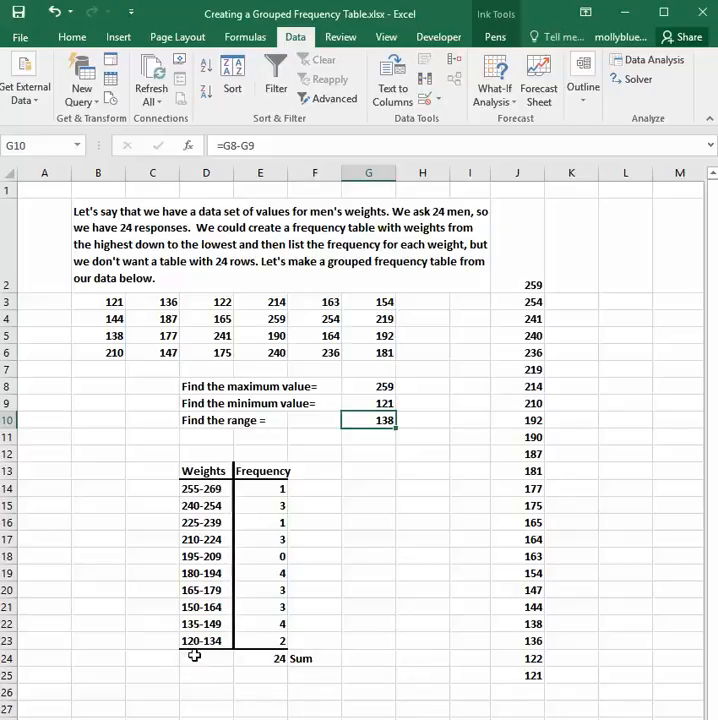
{"action": "mouse_move", "coordinate": [196, 668]}
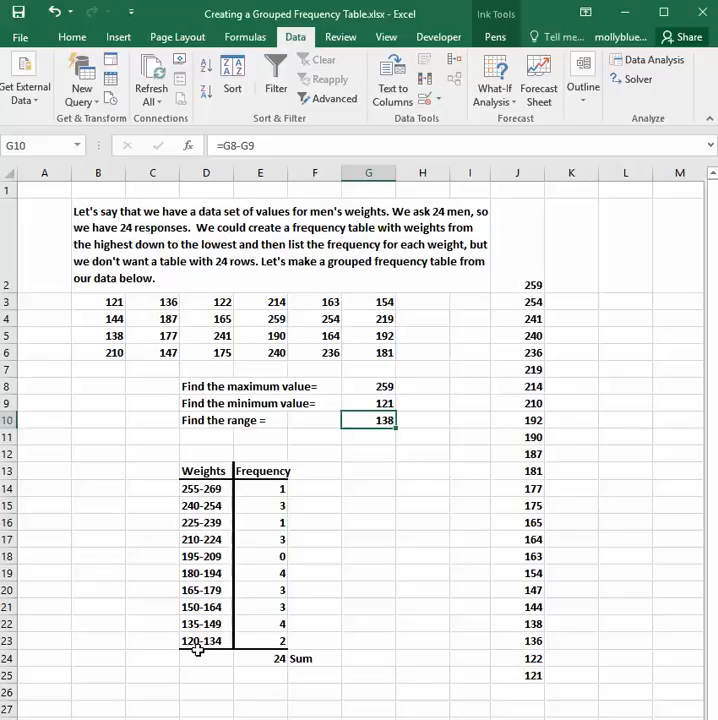
{"action": "mouse_move", "coordinate": [192, 656]}
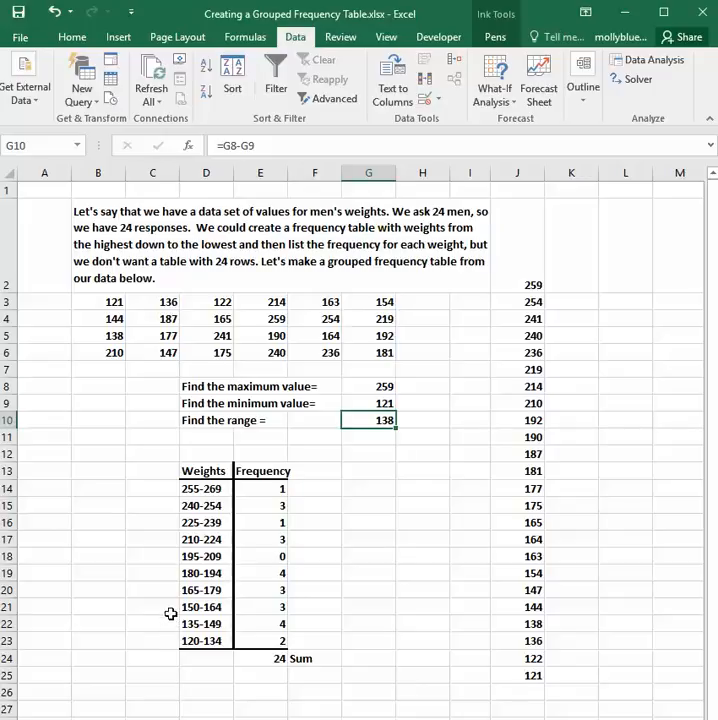
{"action": "mouse_move", "coordinate": [168, 584]}
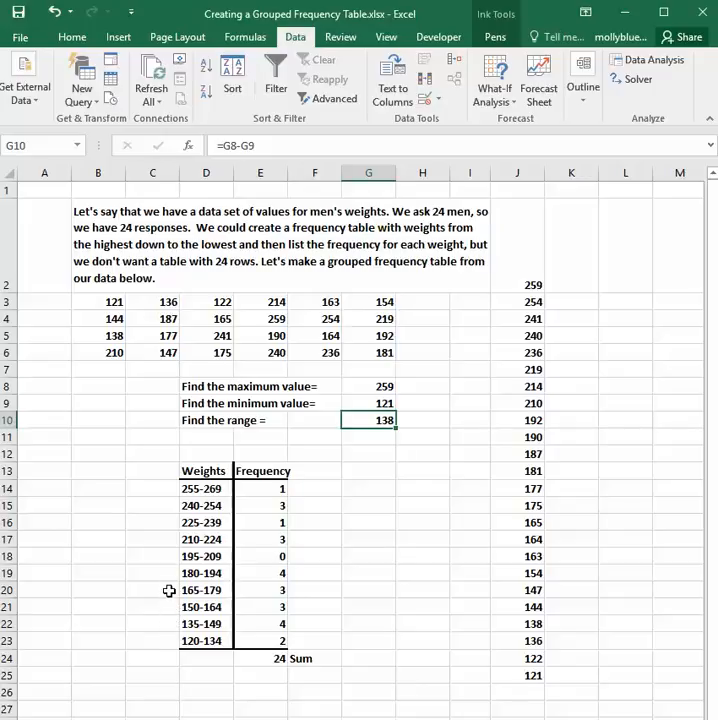
{"action": "mouse_move", "coordinate": [184, 504]}
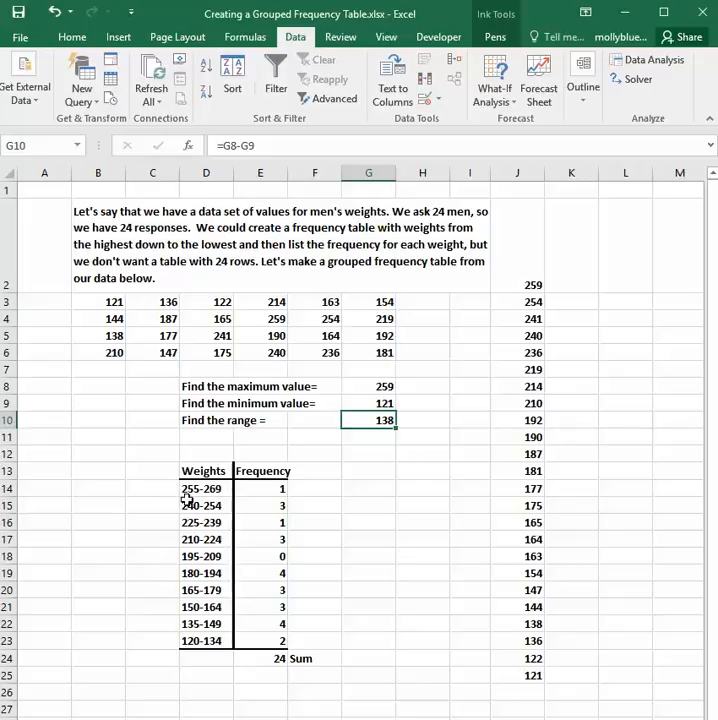
{"action": "mouse_move", "coordinate": [214, 520]}
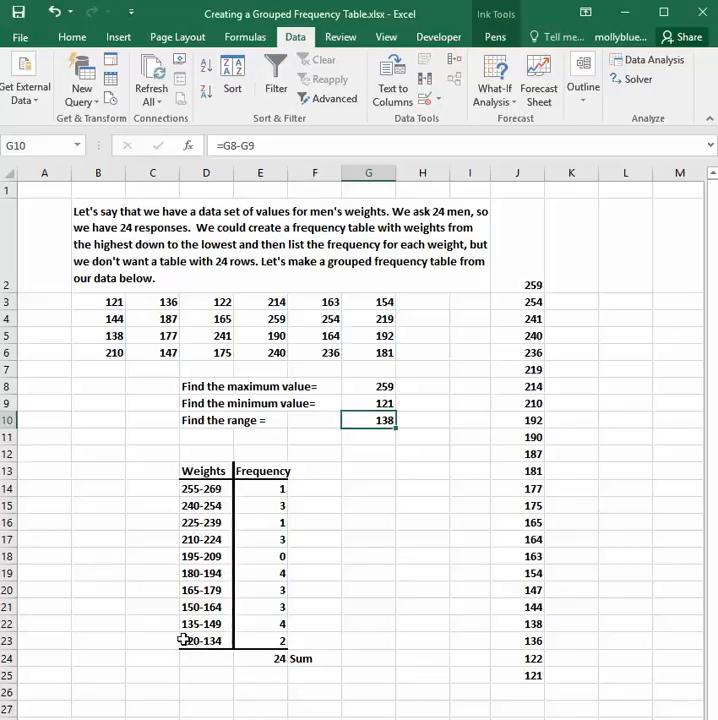
{"action": "mouse_move", "coordinate": [172, 624]}
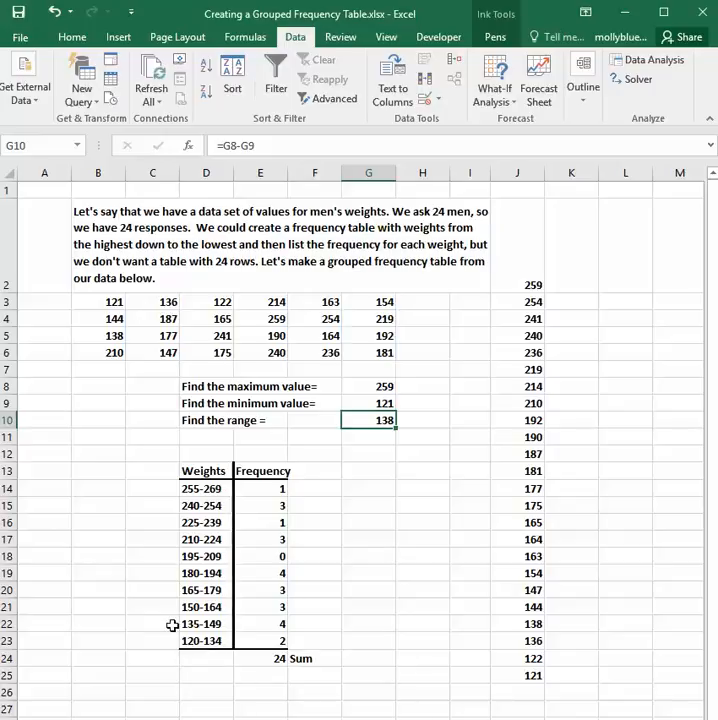
{"action": "mouse_move", "coordinate": [214, 640]}
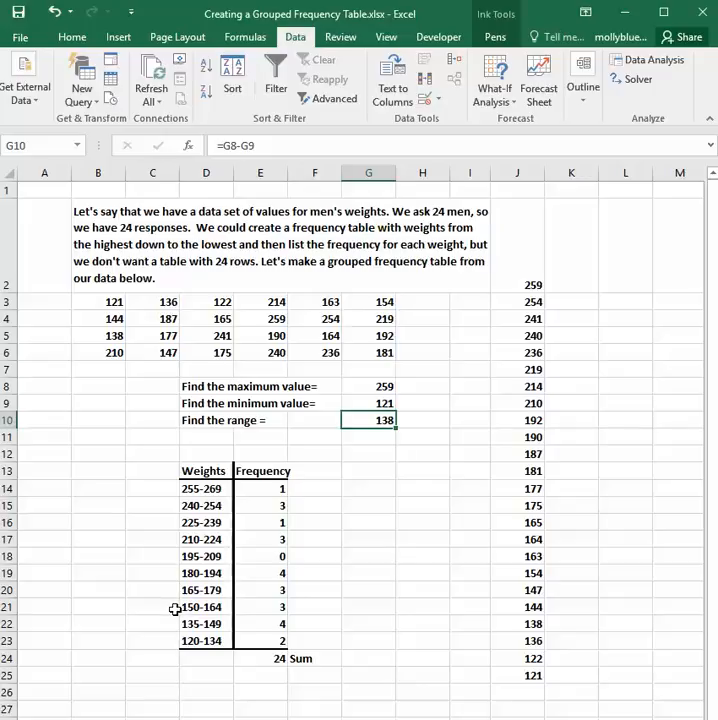
{"action": "mouse_move", "coordinate": [232, 628]}
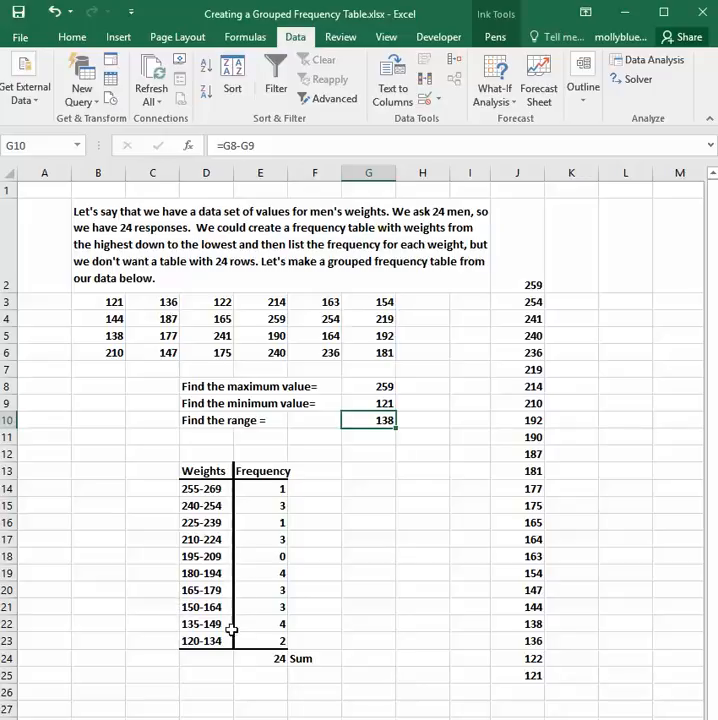
{"action": "mouse_move", "coordinate": [224, 504]}
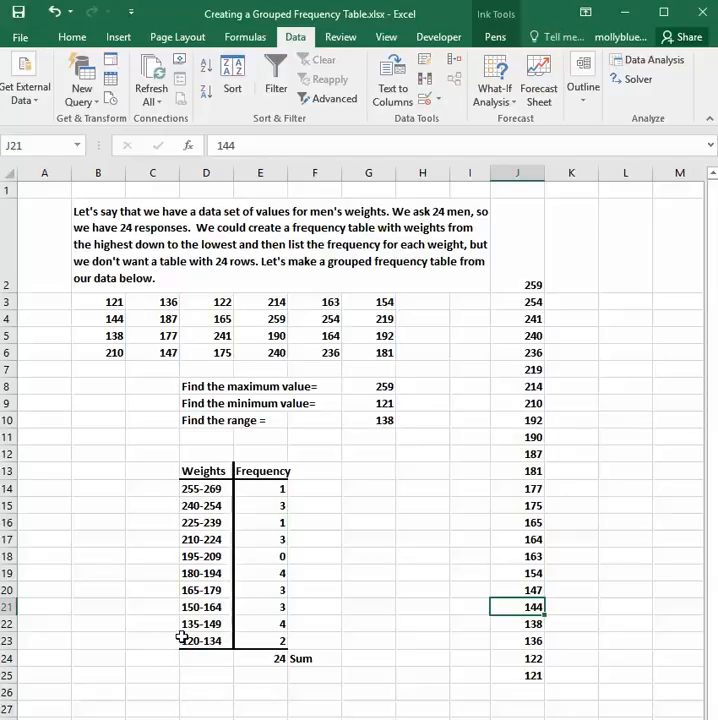
{"action": "mouse_move", "coordinate": [232, 652]}
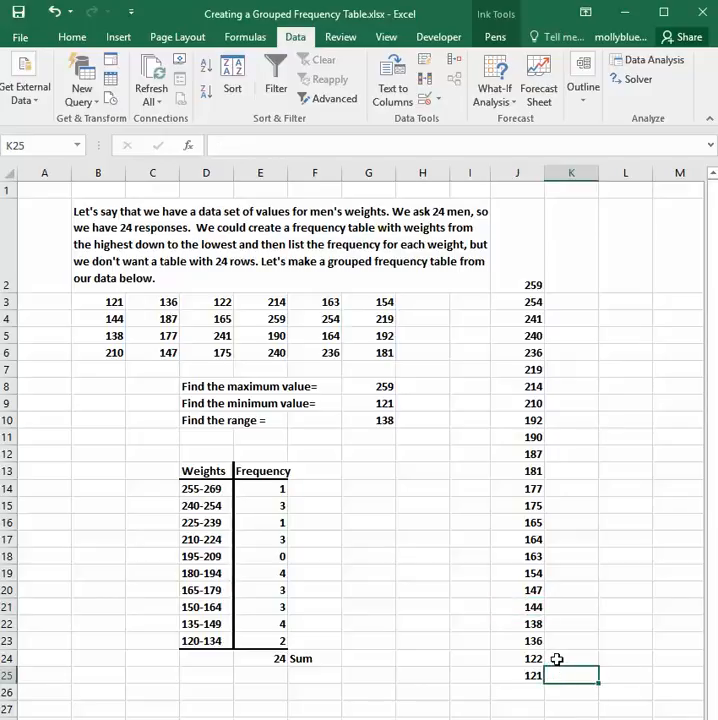
{"action": "left_click", "coordinate": [572, 660]}
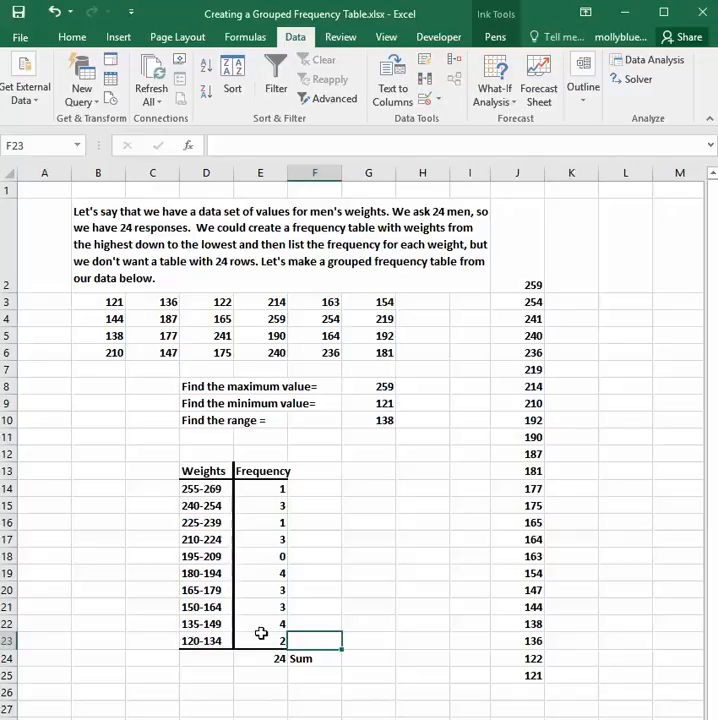
{"action": "left_click", "coordinate": [572, 640]}
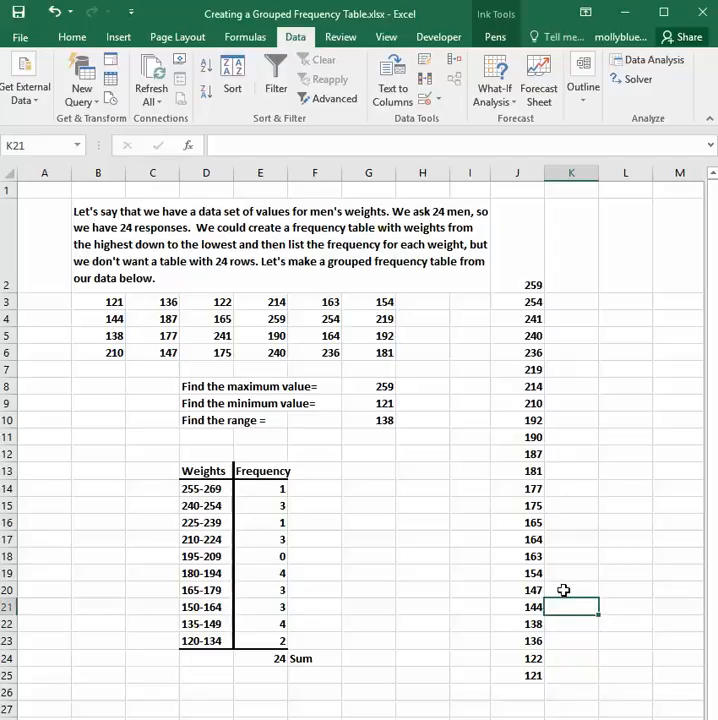
{"action": "left_click", "coordinate": [574, 590]}
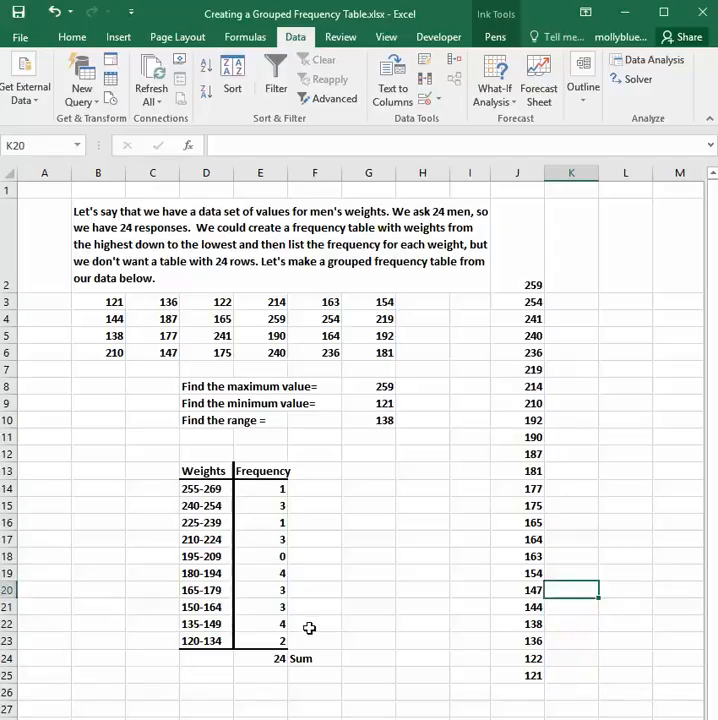
{"action": "left_click", "coordinate": [304, 624]}
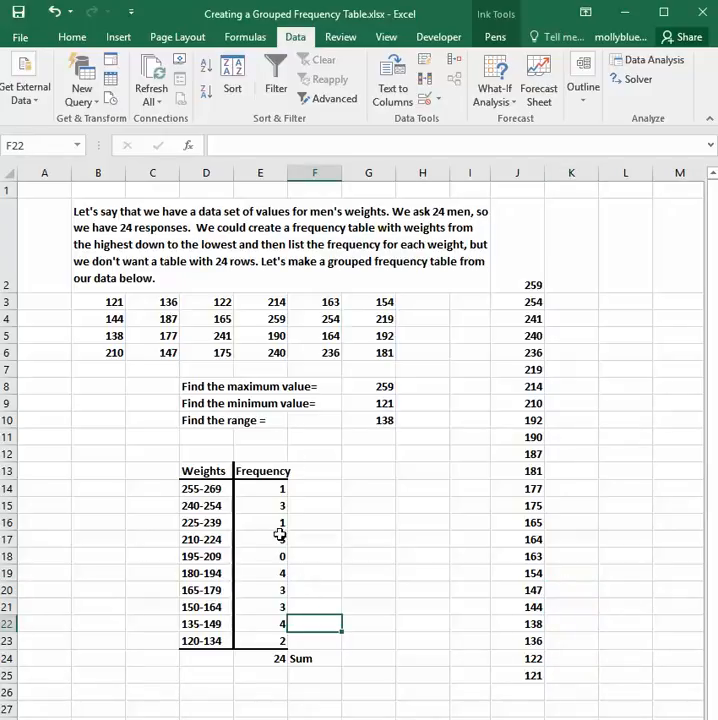
{"action": "mouse_move", "coordinate": [286, 630]}
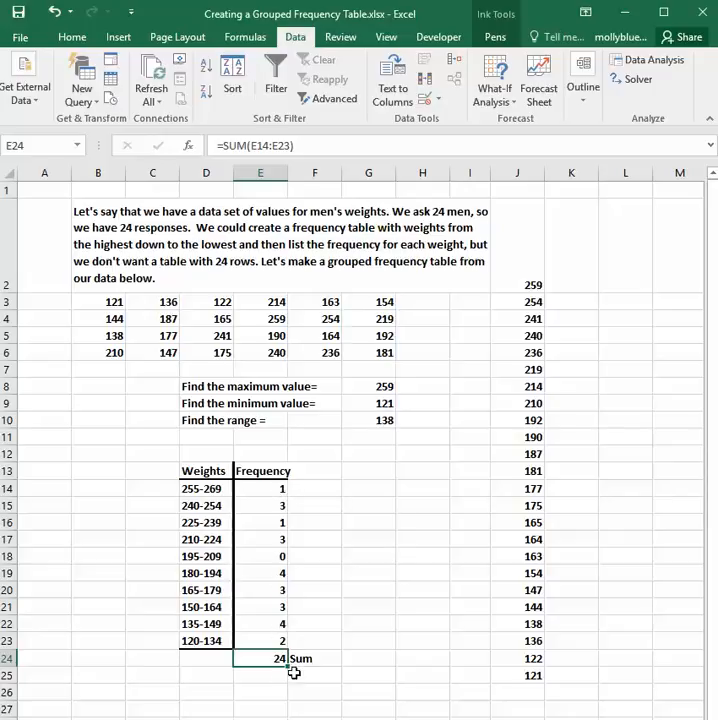
{"action": "mouse_move", "coordinate": [272, 672]}
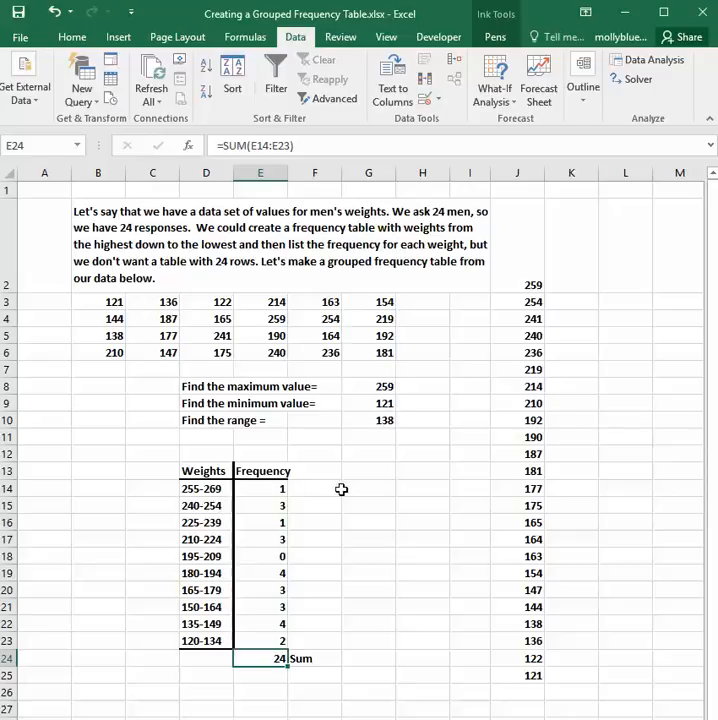
{"action": "mouse_move", "coordinate": [374, 572]}
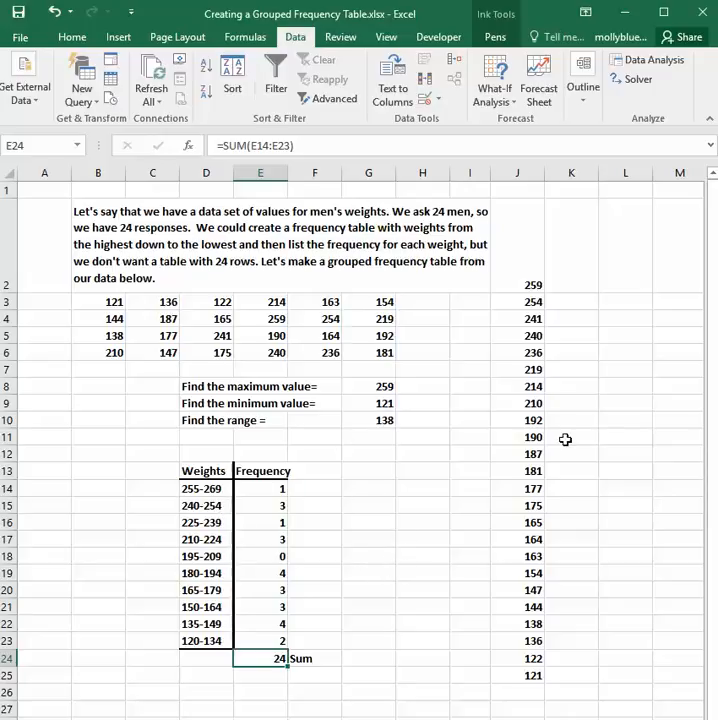
{"action": "mouse_move", "coordinate": [558, 448]}
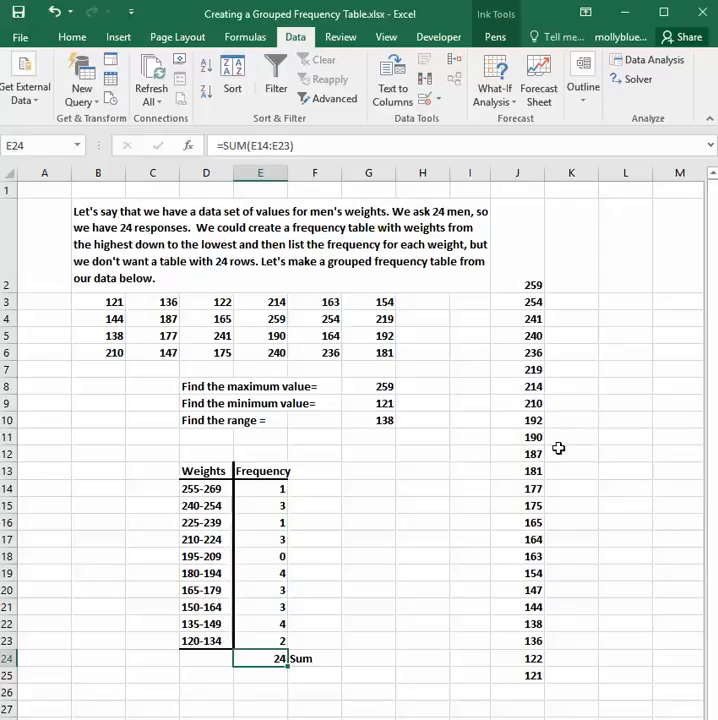